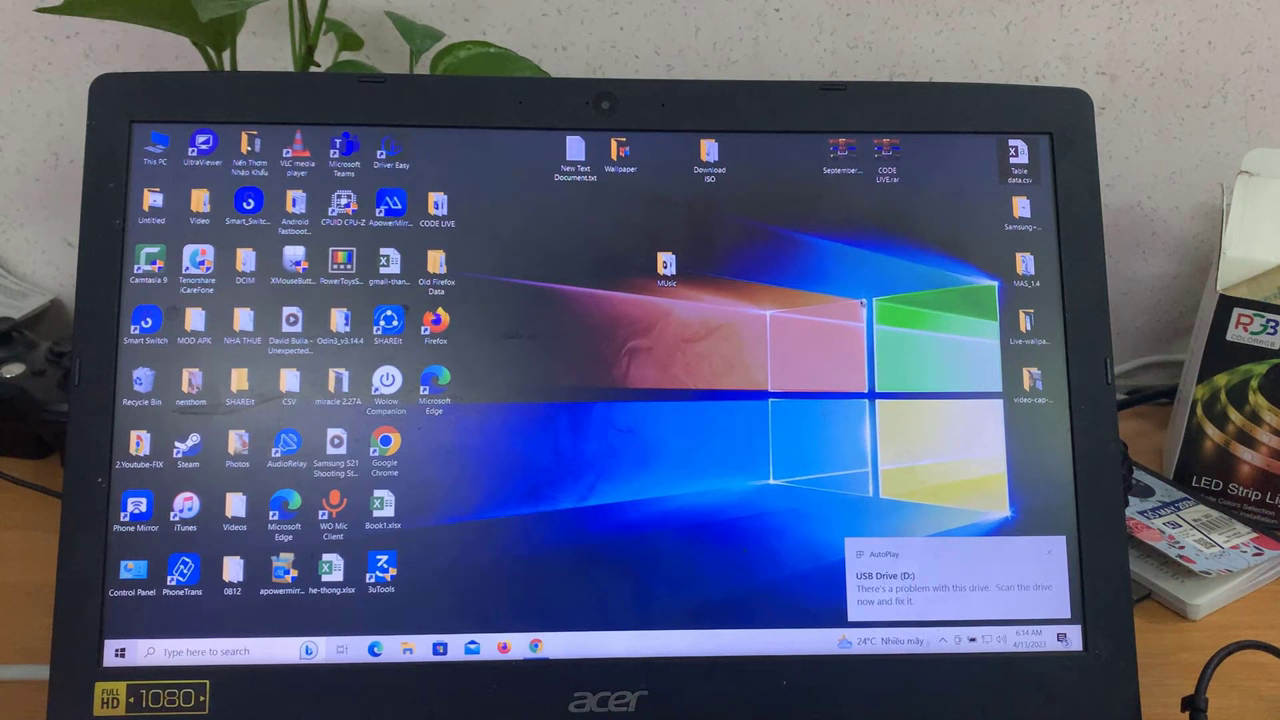
Launch a File Explorer window onto the Quick access view with Win+E
{"action": "key", "text": "win+e"}
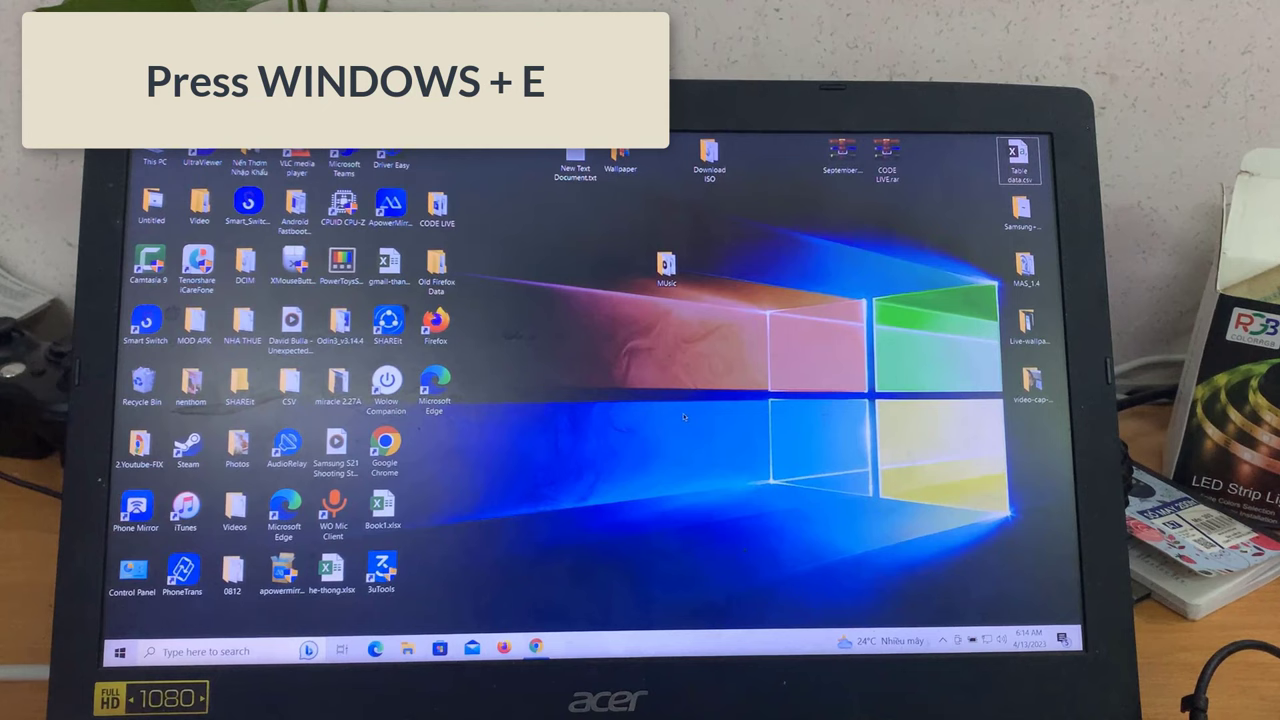
{"action": "key", "text": "Win+E"}
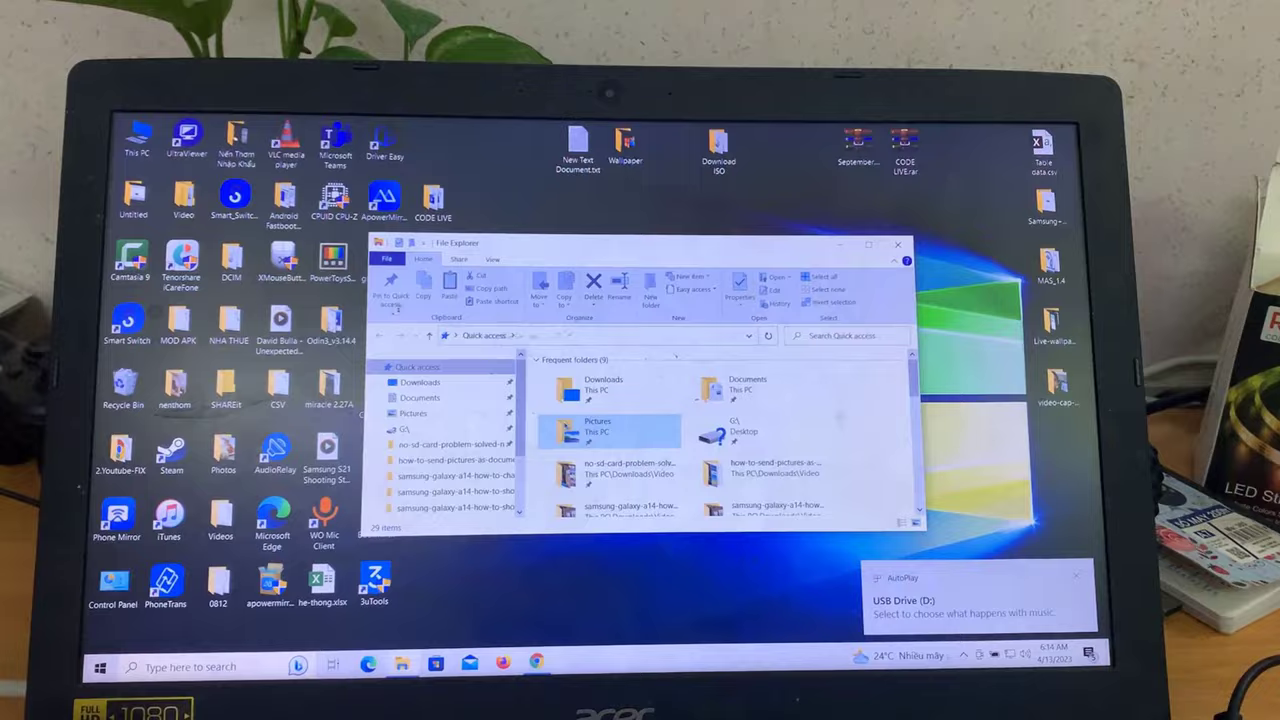
{"action": "left_click", "coordinate": [412, 390]}
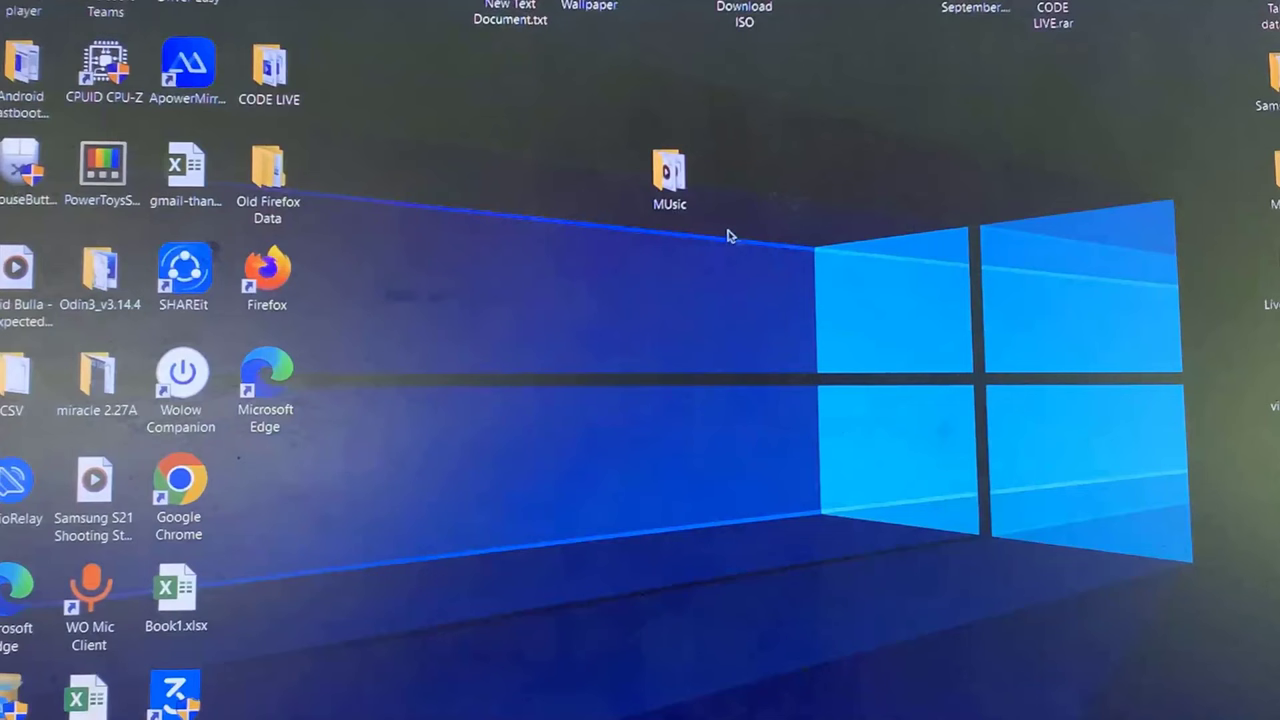
Open the desktop Music folder in a File Explorer window
{"action": "double_click", "coordinate": [668, 170]}
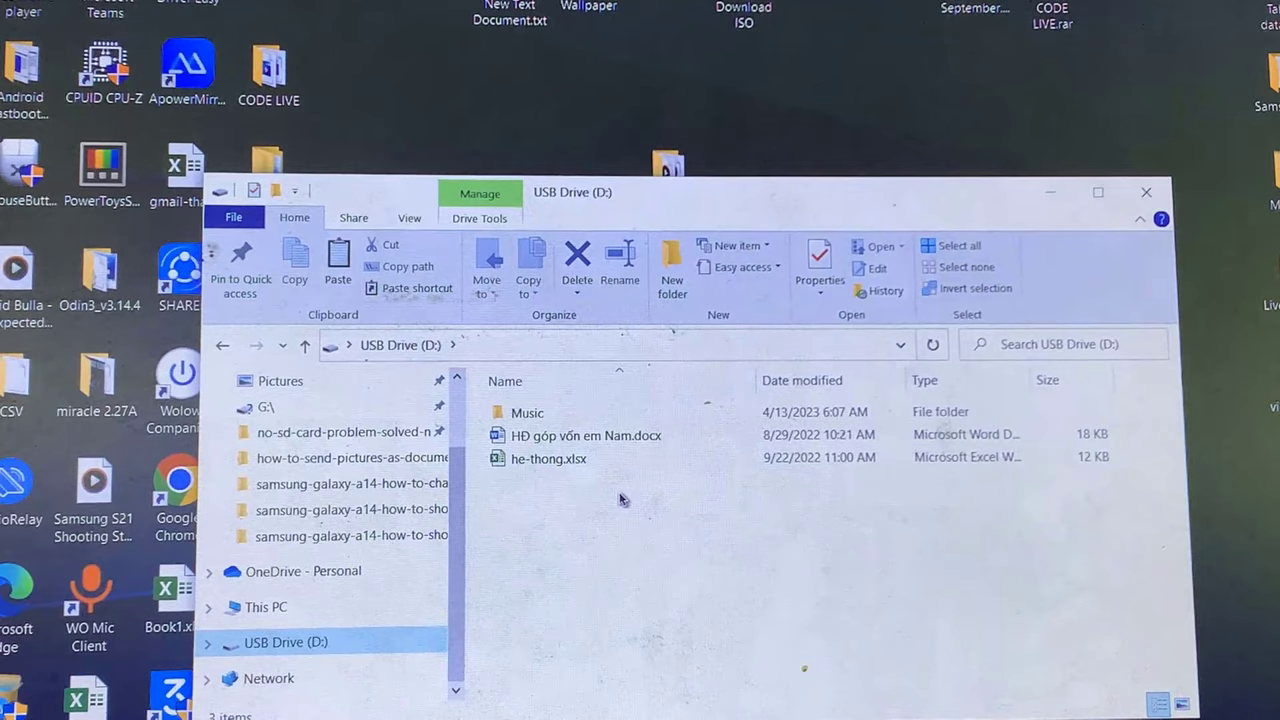
Create a new folder named Songs in the empty area of USB Drive (D:)
{"action": "right_click", "coordinate": [620, 500]}
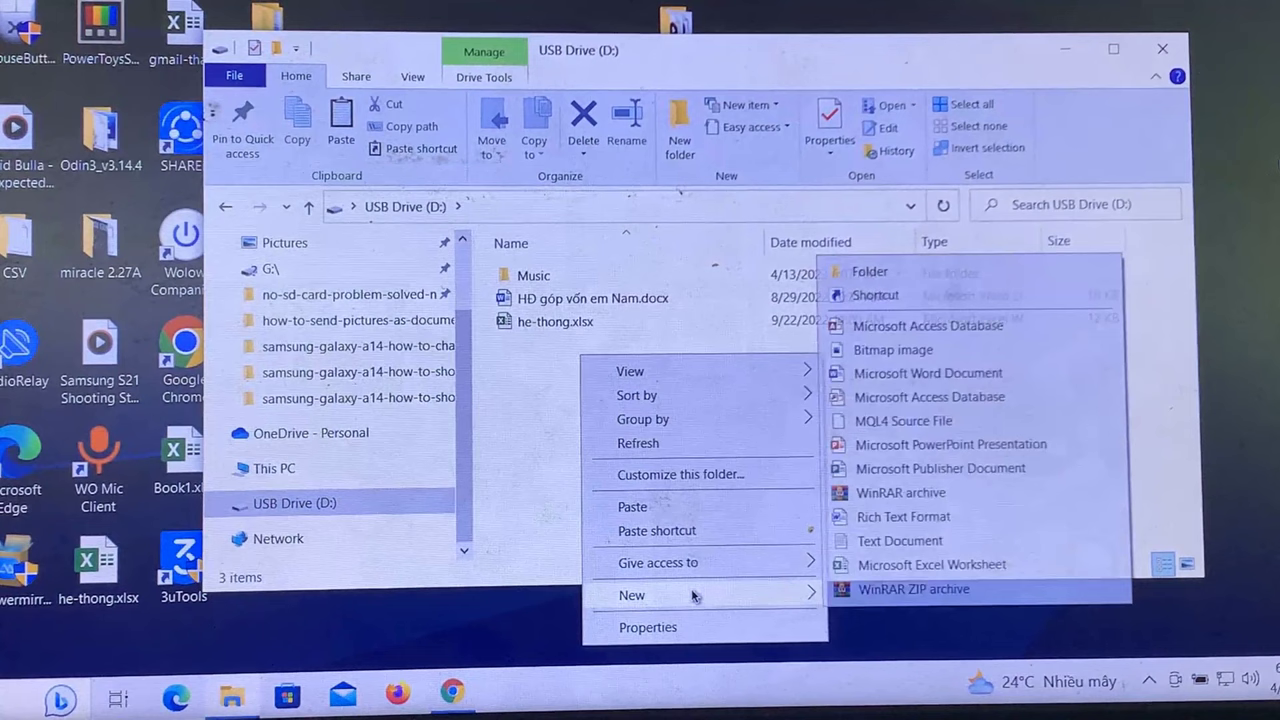
{"action": "left_click", "coordinate": [856, 272]}
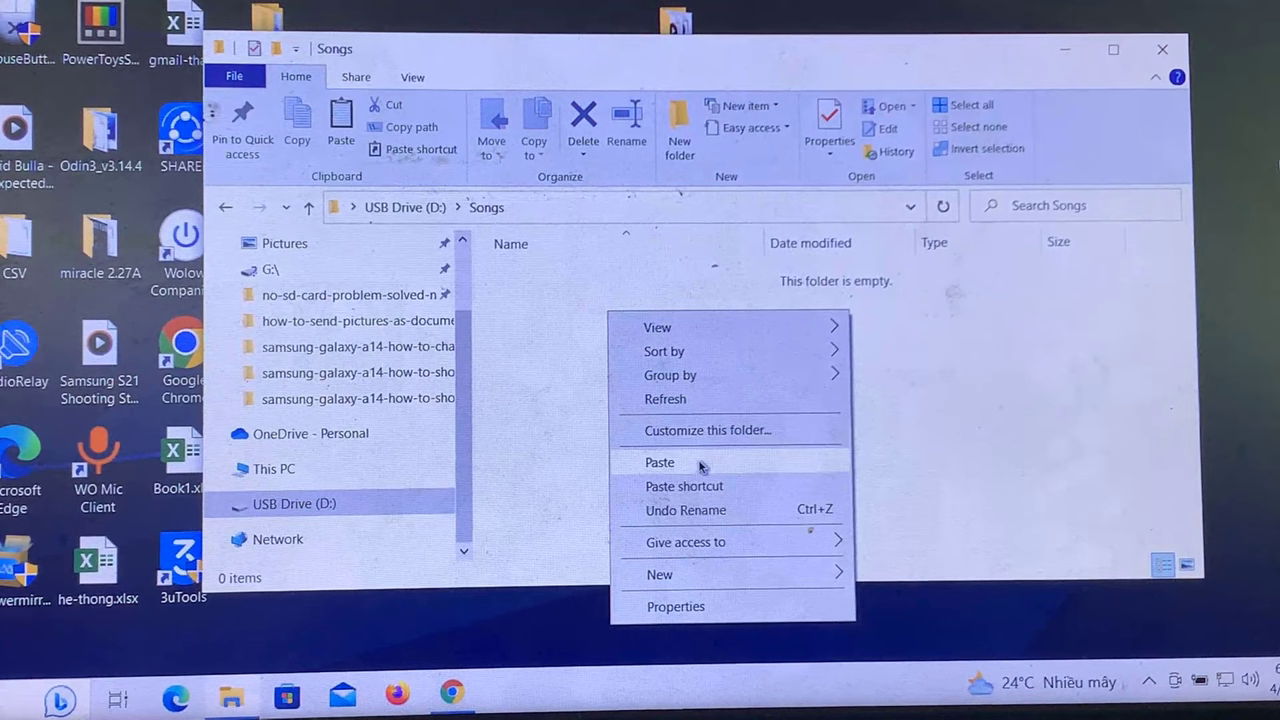
Paste the seven copied MP3 songs into the Songs folder on the USB drive
{"action": "left_click", "coordinate": [660, 462]}
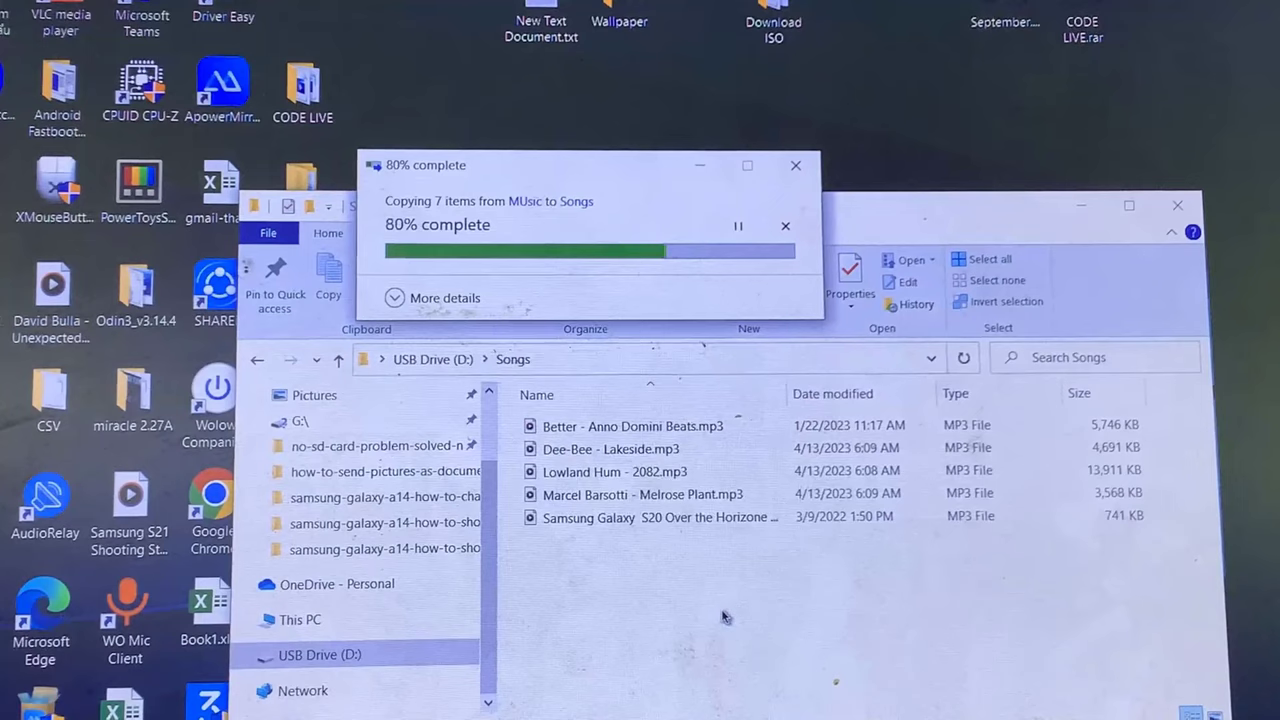